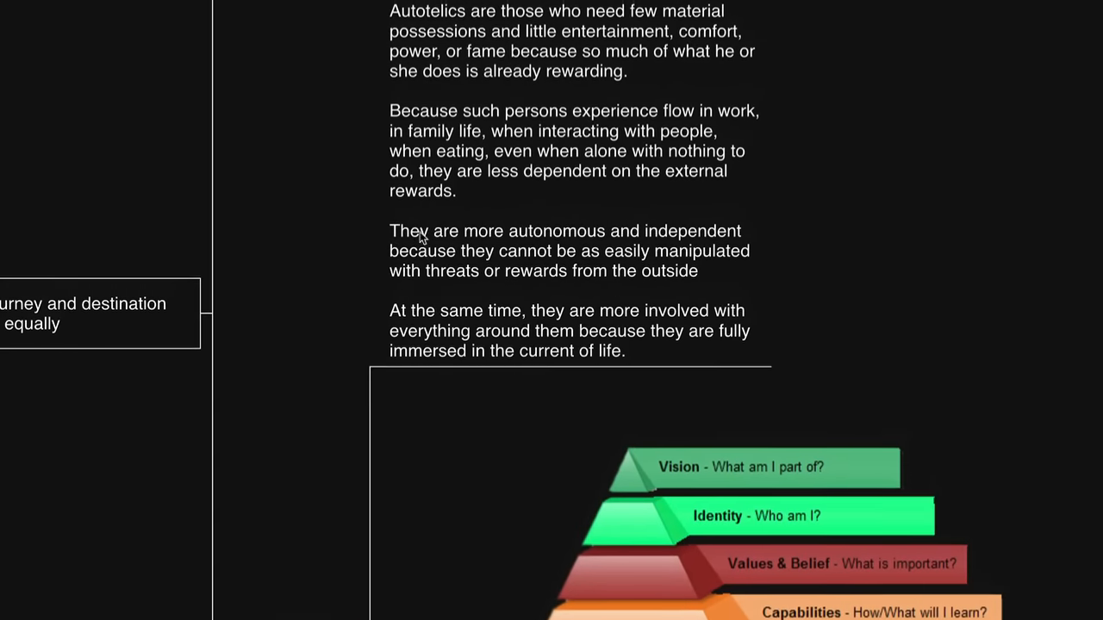
# Scroll down the map and select the Physical, family, social topic.
pyautogui.scroll(-3)
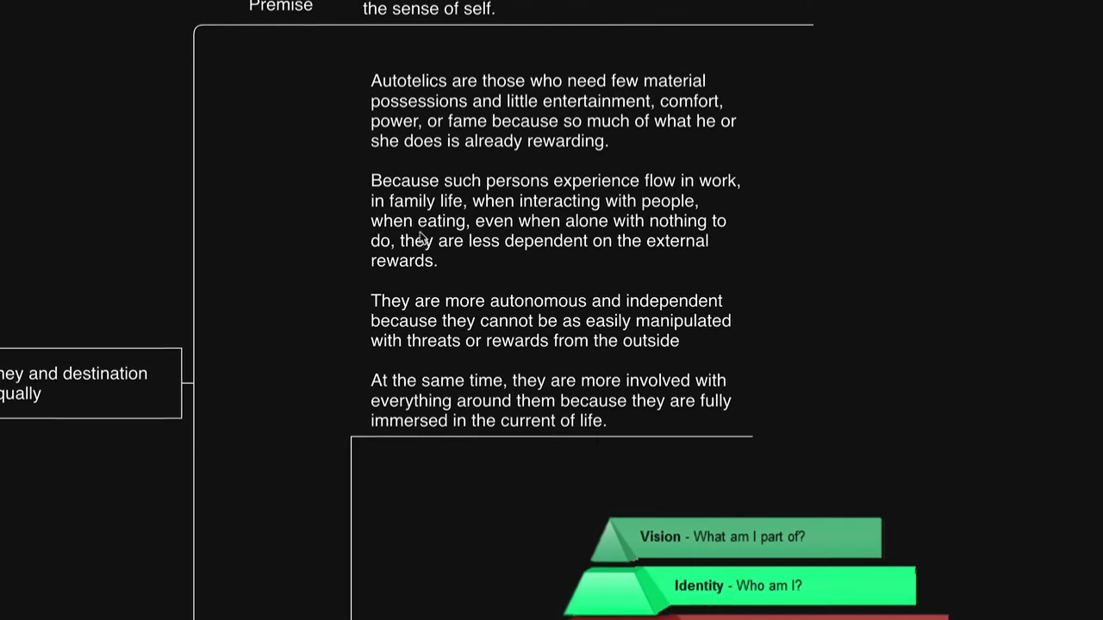
pyautogui.scroll(-3)
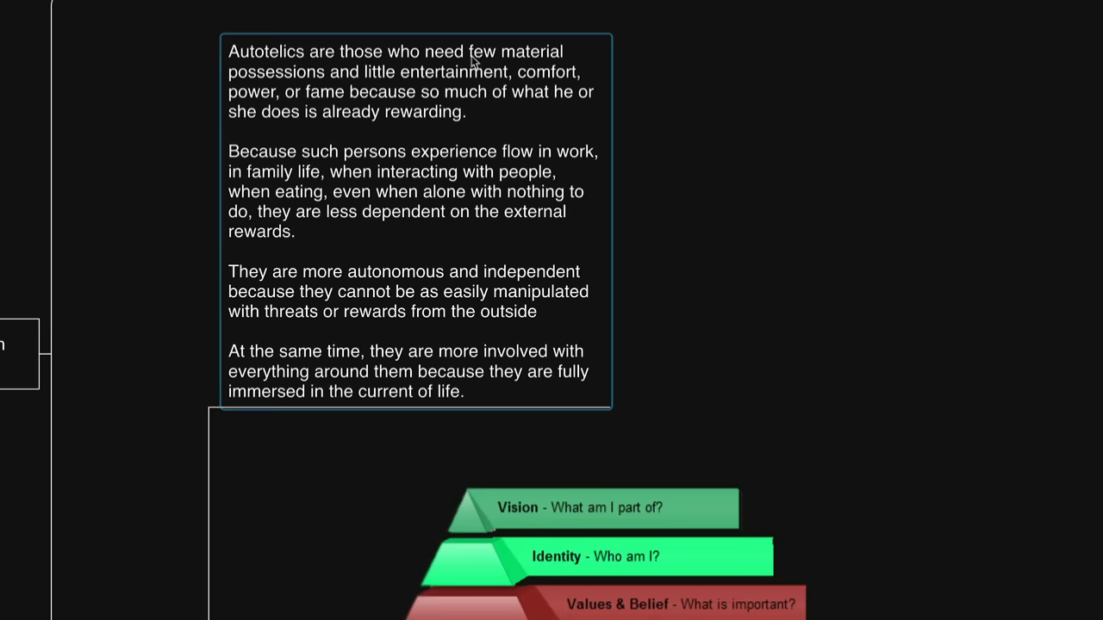
pyautogui.moveTo(405, 67)
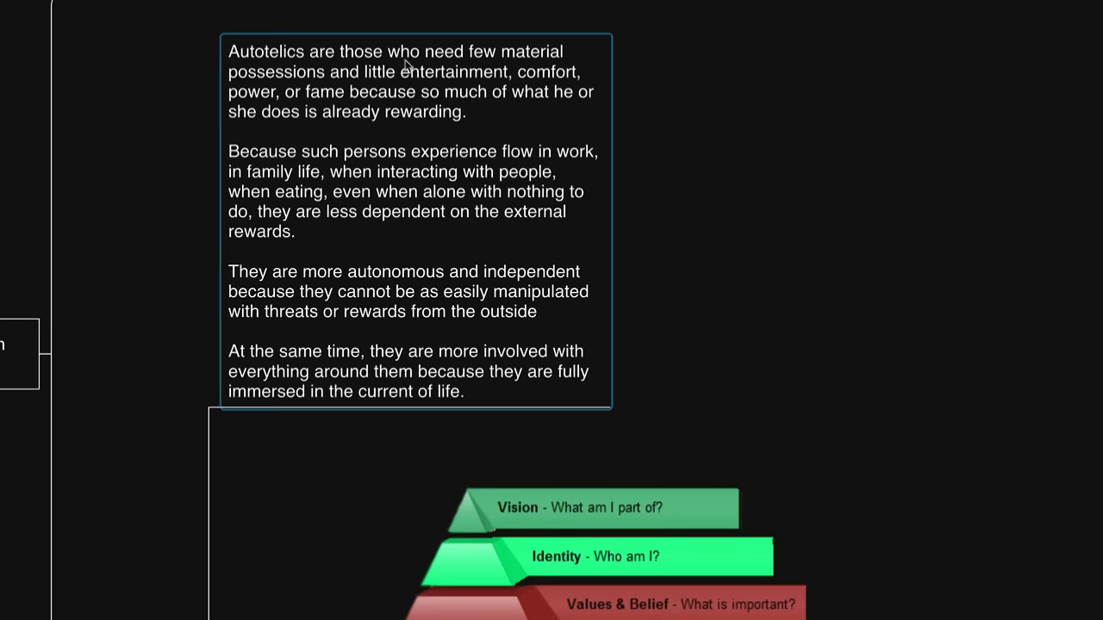
pyautogui.moveTo(509, 86)
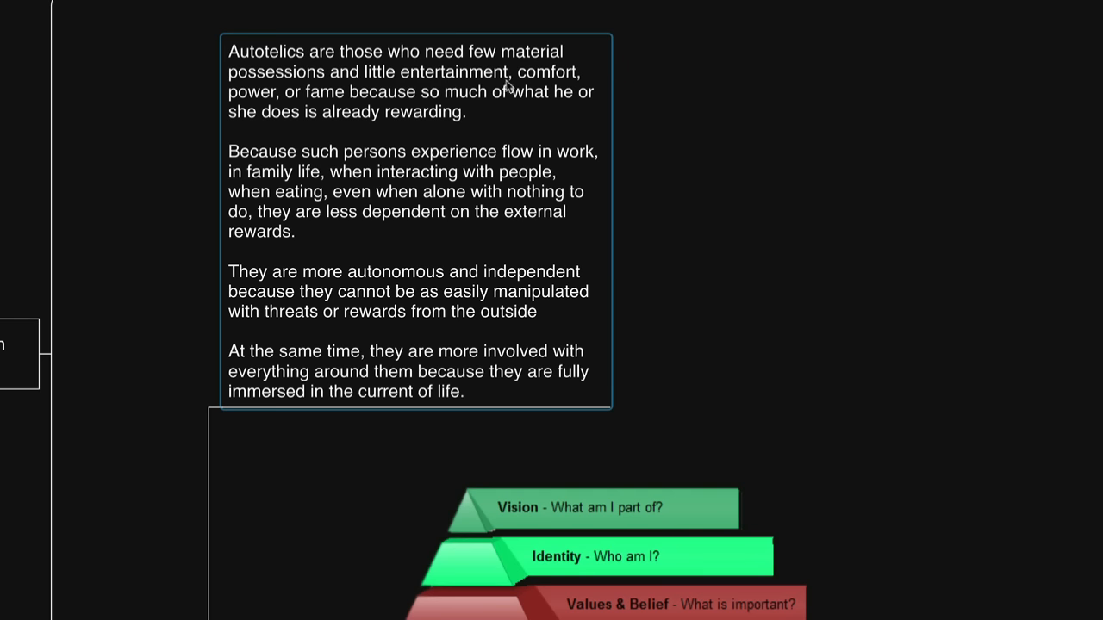
pyautogui.moveTo(448, 119)
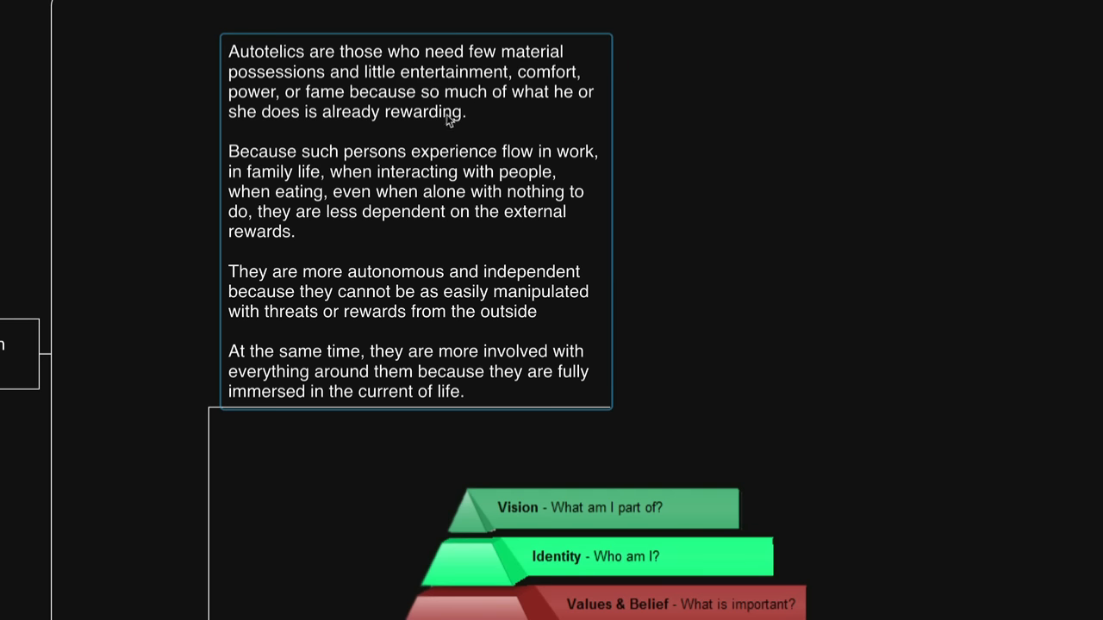
pyautogui.moveTo(312, 101)
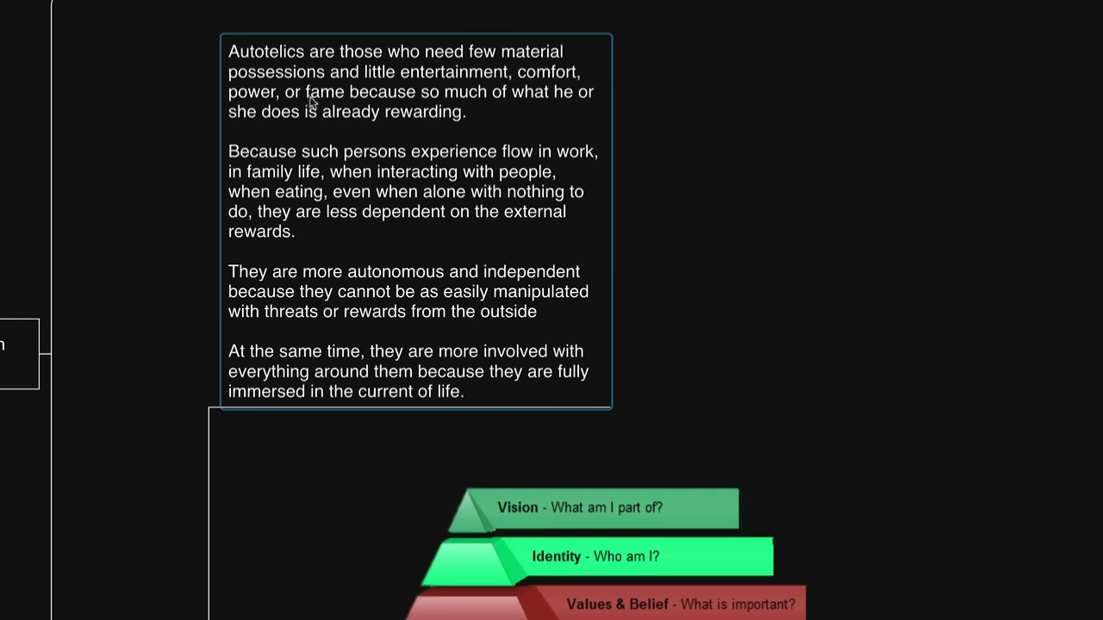
pyautogui.moveTo(446, 170)
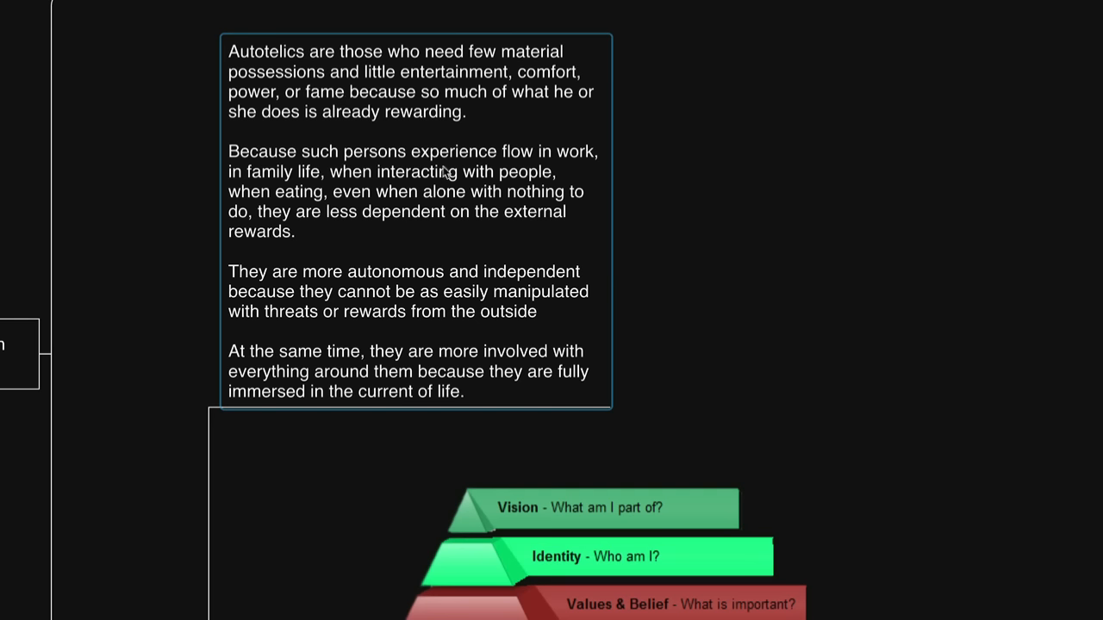
pyautogui.moveTo(458, 233)
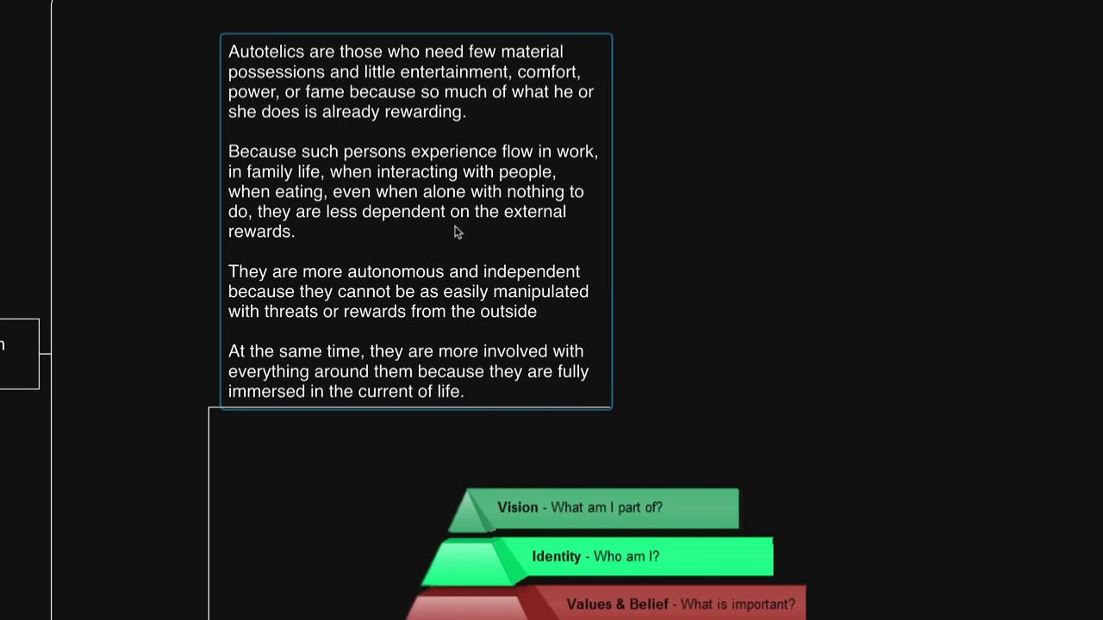
pyautogui.moveTo(428, 216)
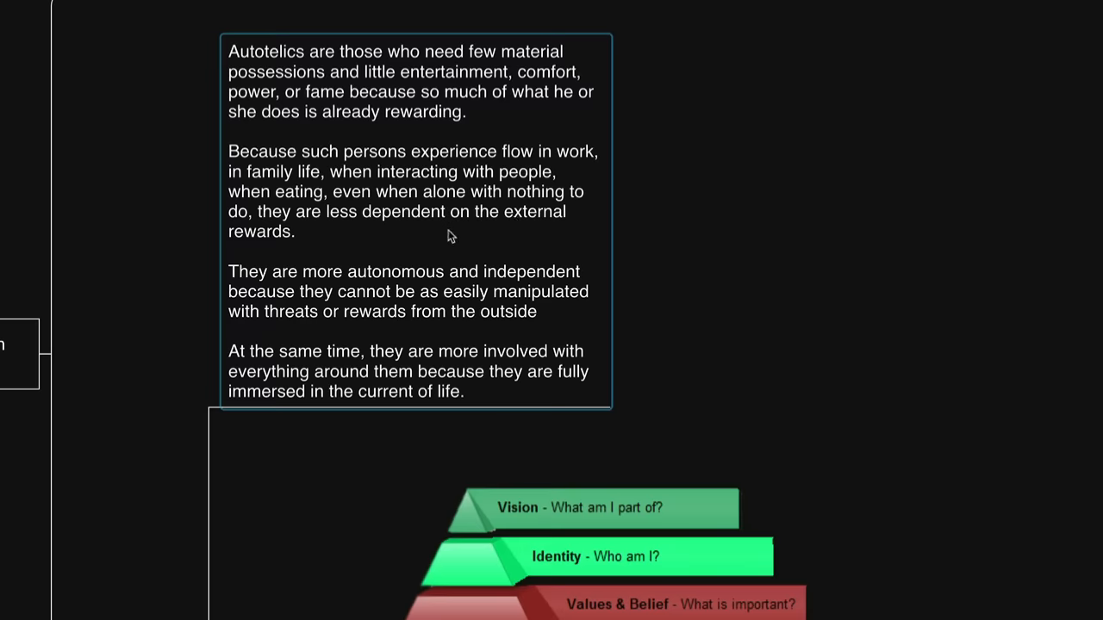
pyautogui.scroll(-3)
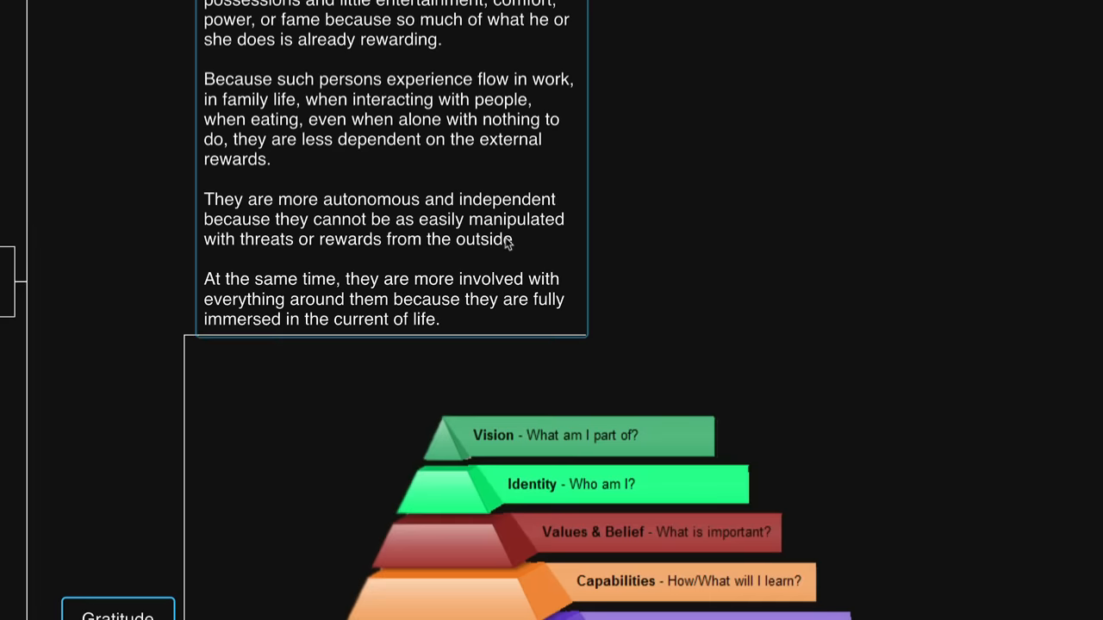
pyautogui.moveTo(527, 258)
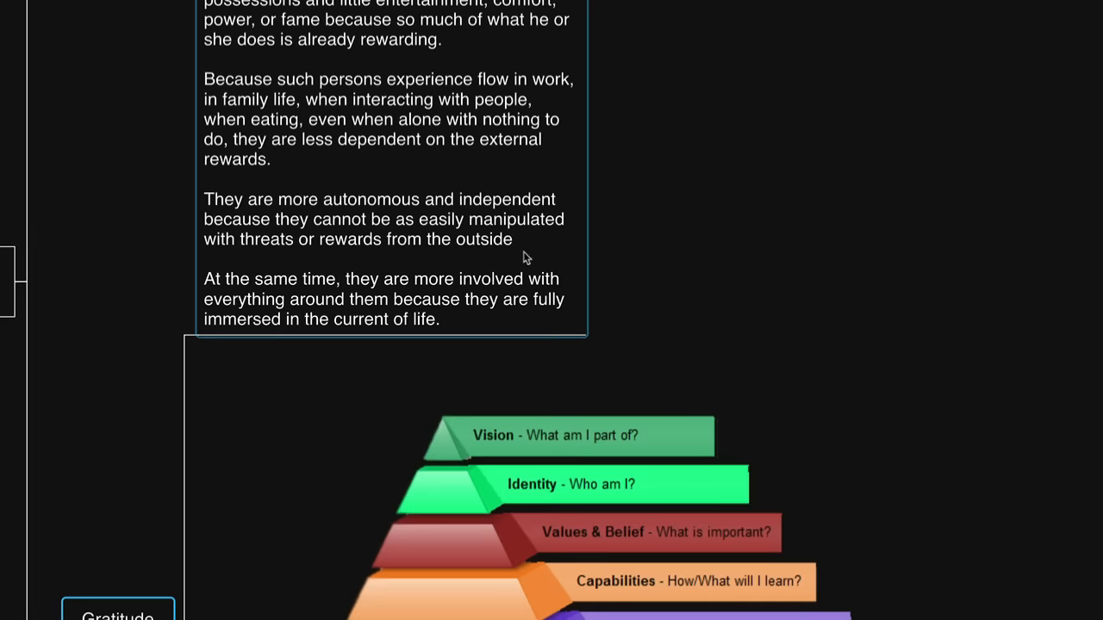
pyautogui.moveTo(530, 258)
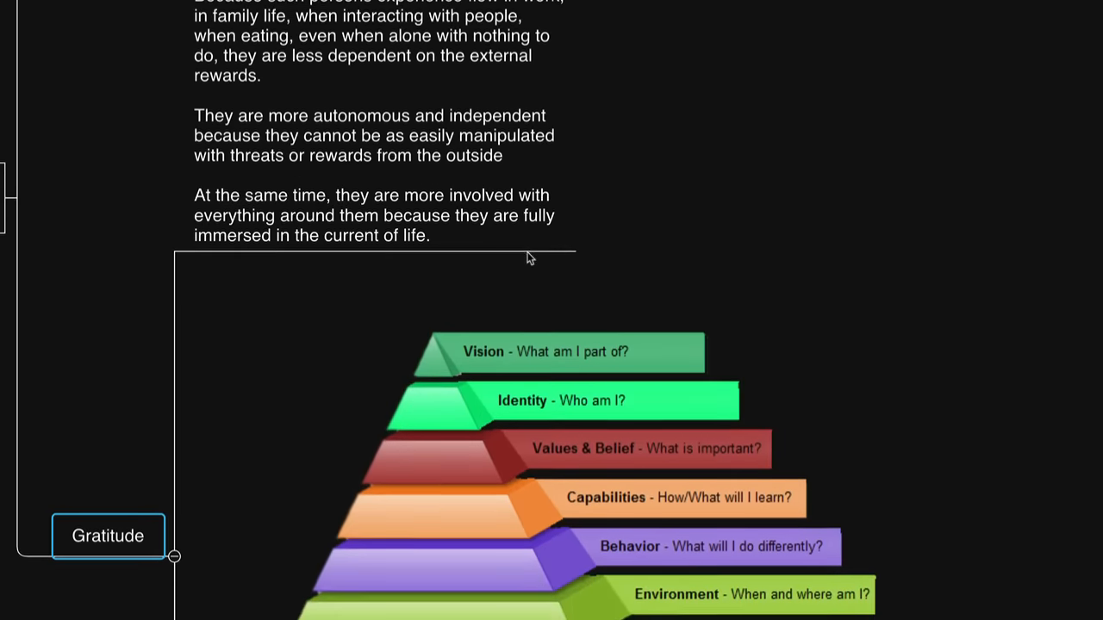
pyautogui.scroll(-3)
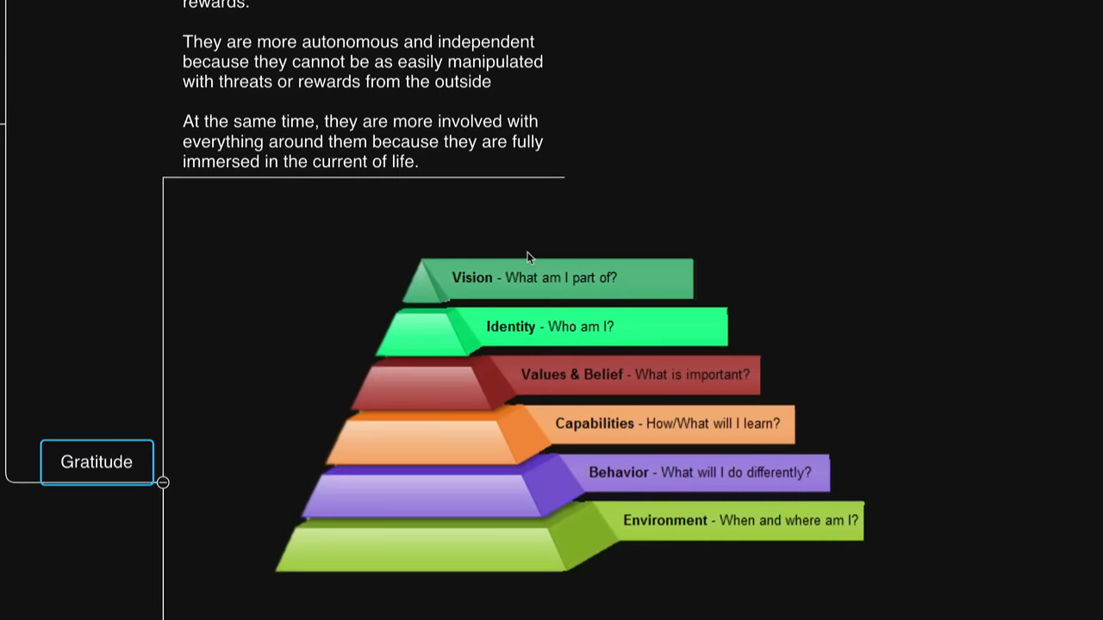
pyautogui.scroll(-3)
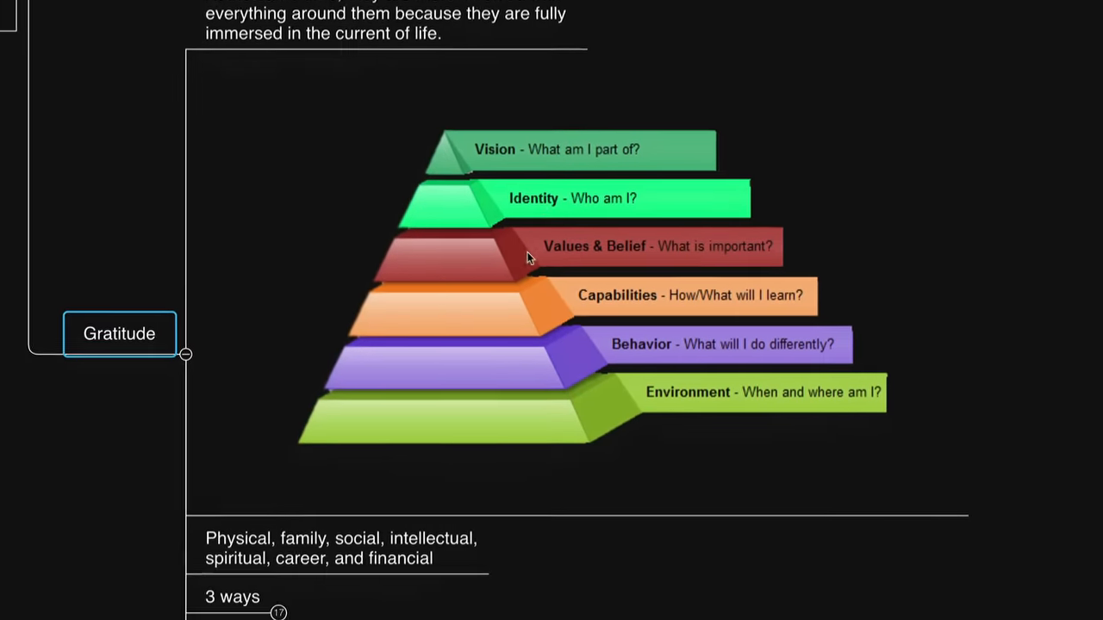
pyautogui.scroll(-3)
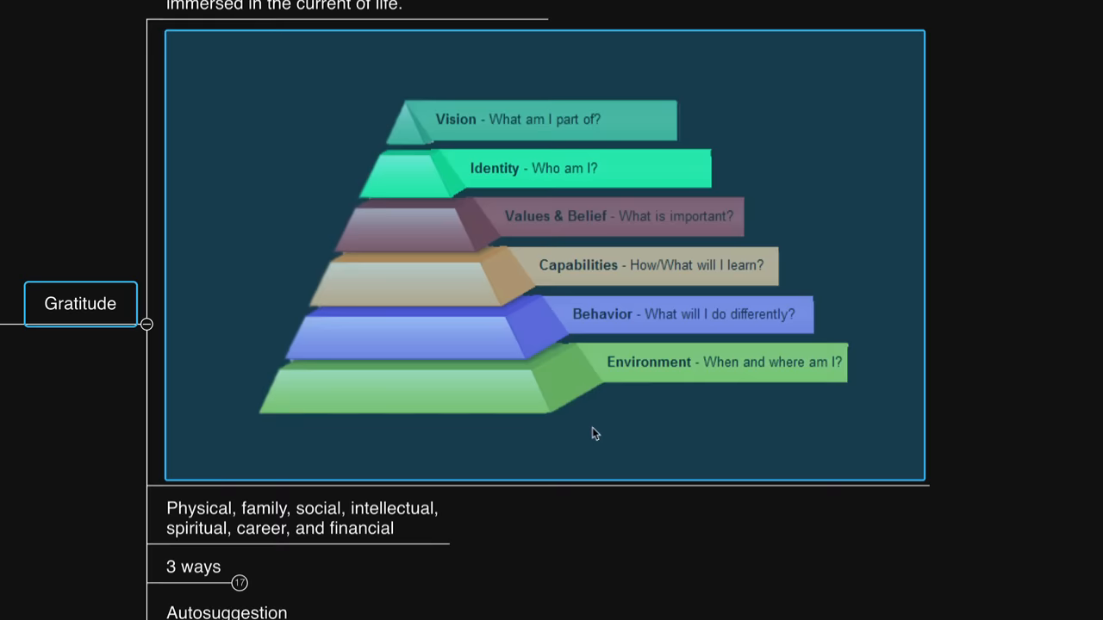
pyautogui.moveTo(582, 470)
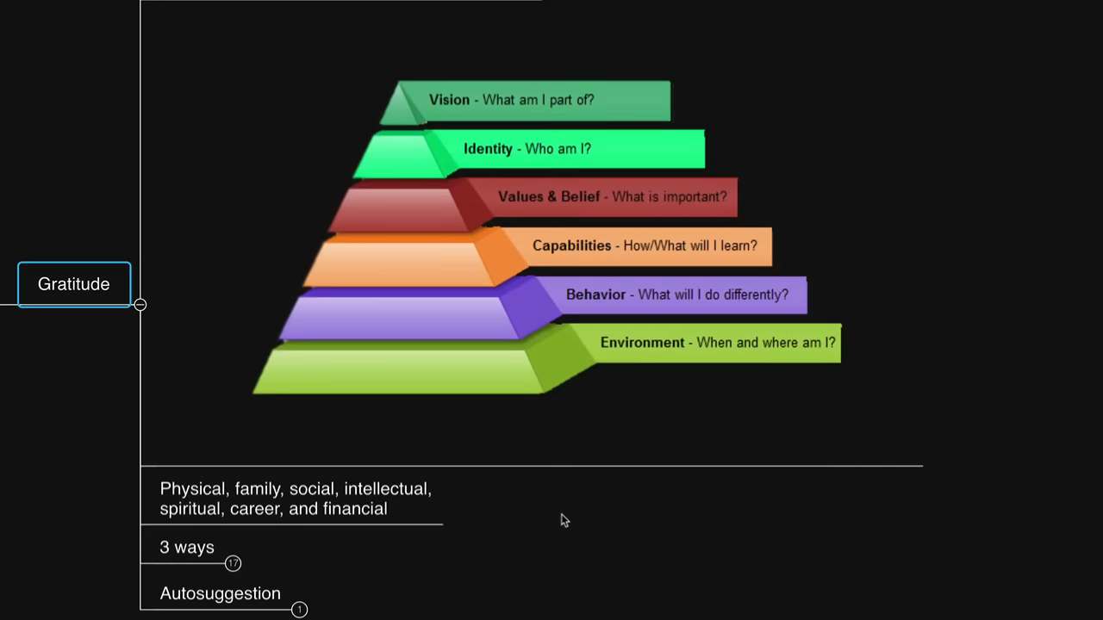
pyautogui.click(298, 498)
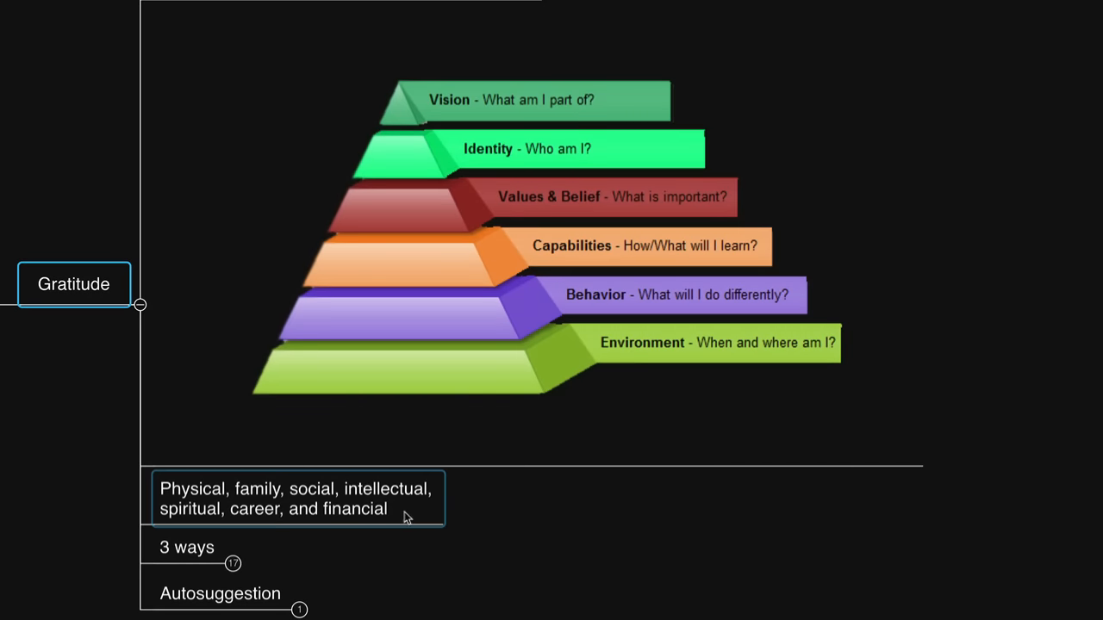
pyautogui.moveTo(435, 518)
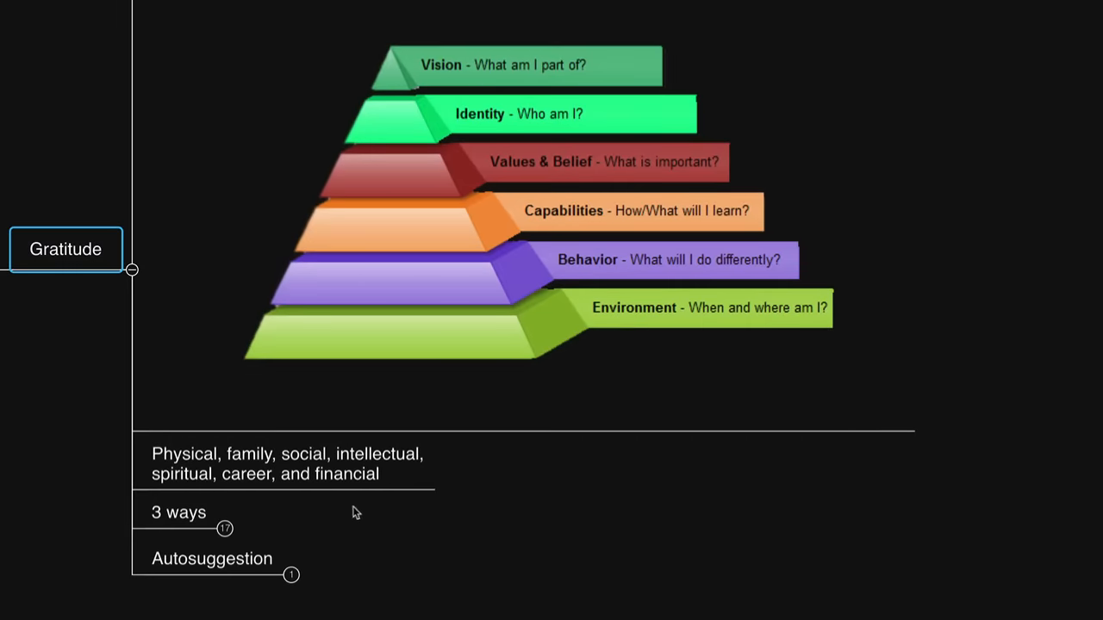
# Expand the 3 ways branch and select 1. Value your results.
pyautogui.click(179, 512)
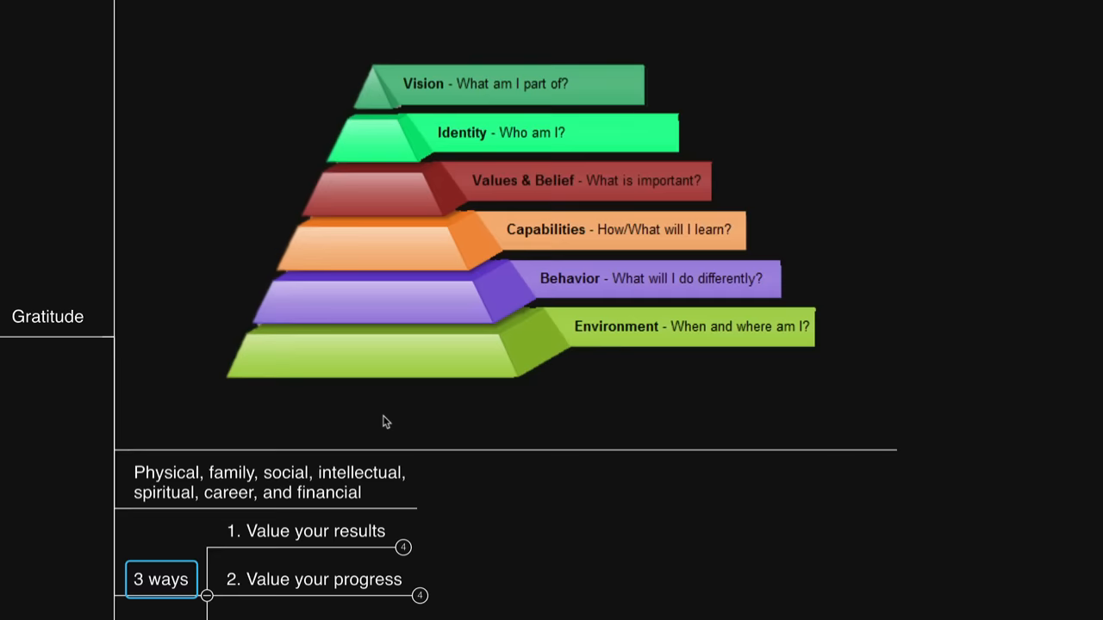
pyautogui.scroll(-3)
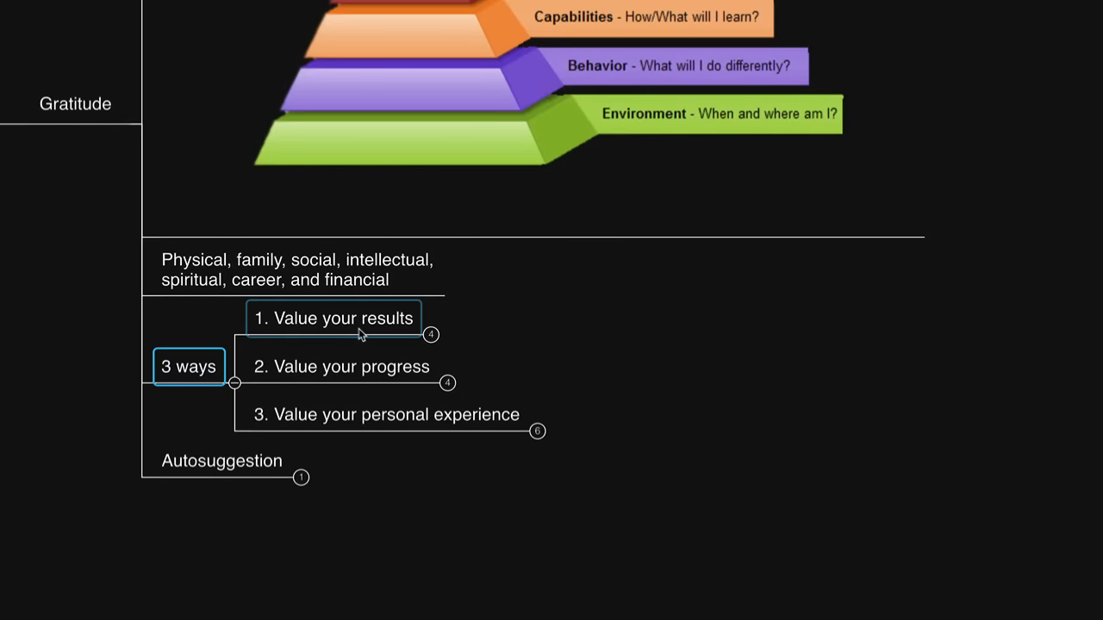
pyautogui.click(342, 366)
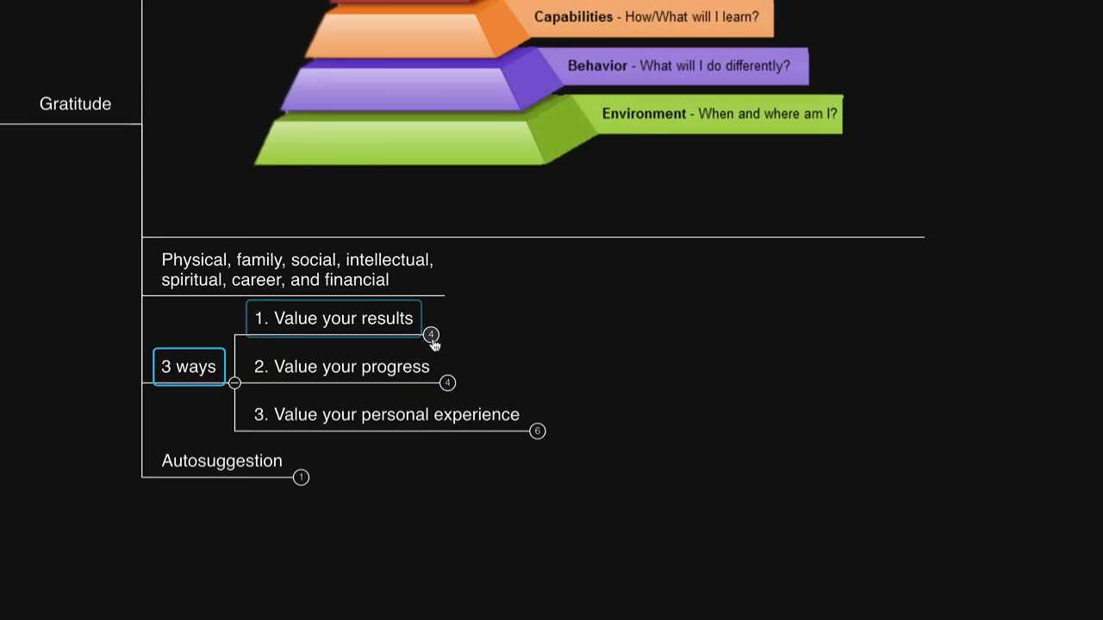
# Expand the +4 indicator on 1. Value your results to show Spiritual and Physical.
pyautogui.click(431, 334)
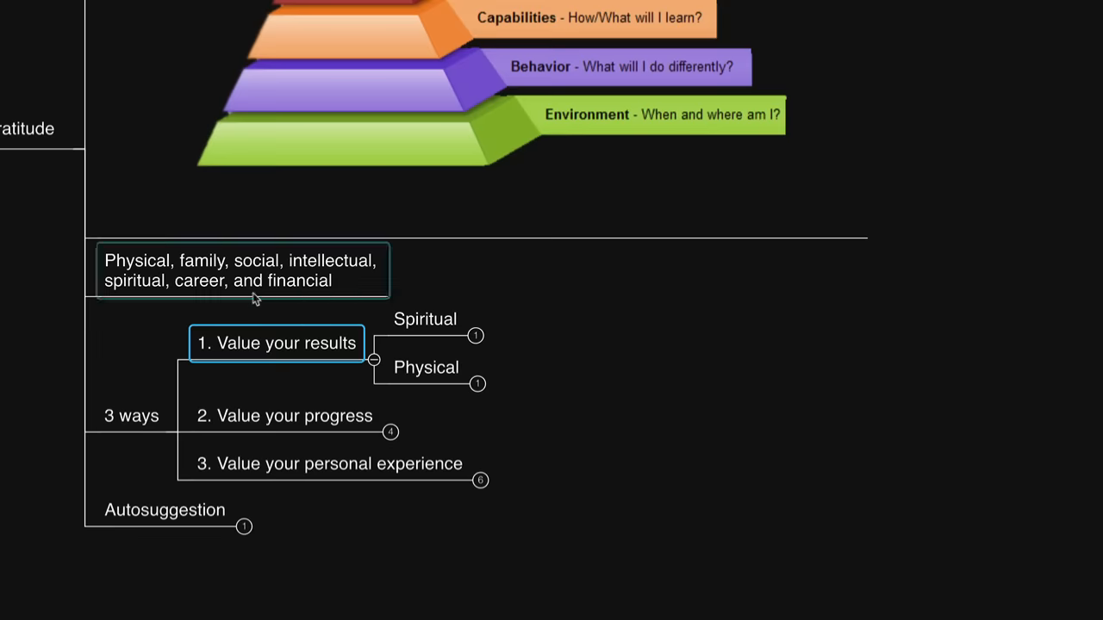
# Expand Spiritual and Physical to show their notes on this year's achievements.
pyautogui.click(425, 319)
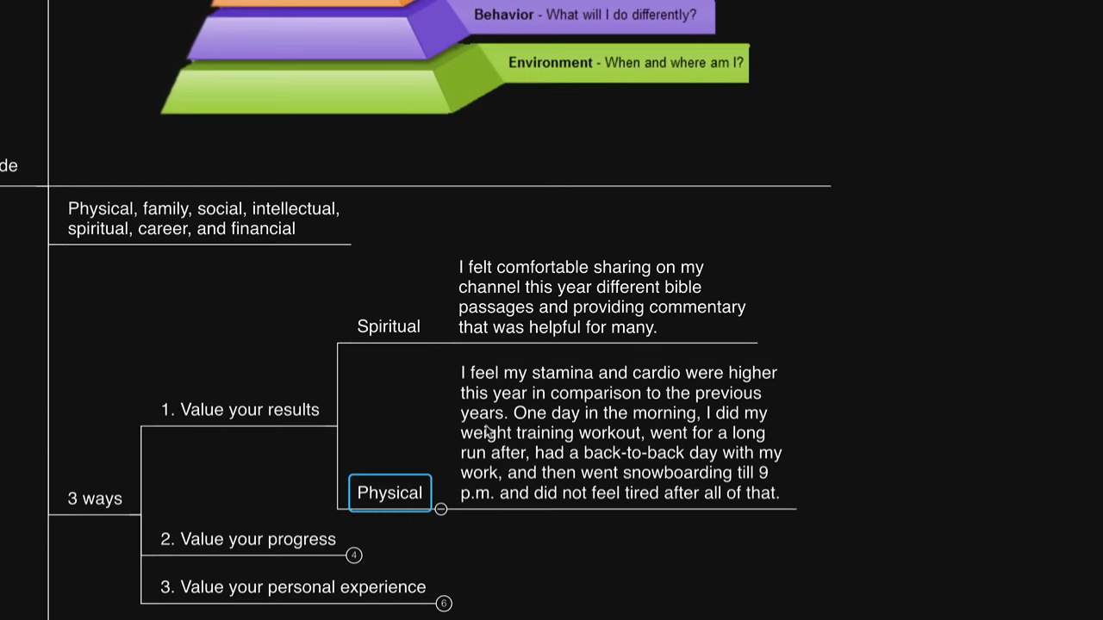
pyautogui.moveTo(362, 285)
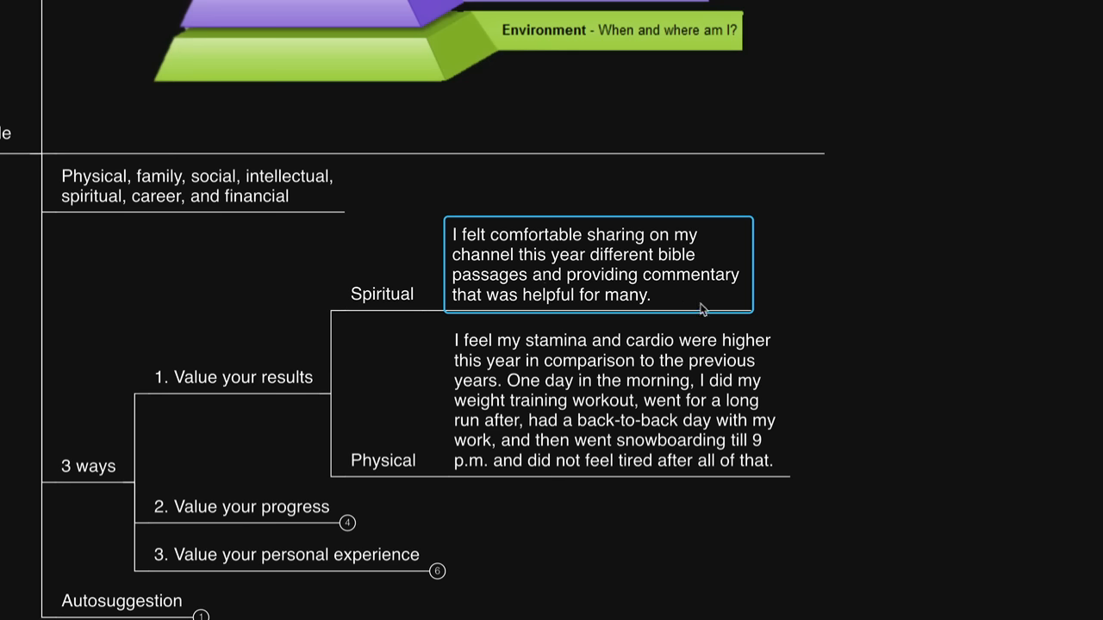
pyautogui.click(616, 401)
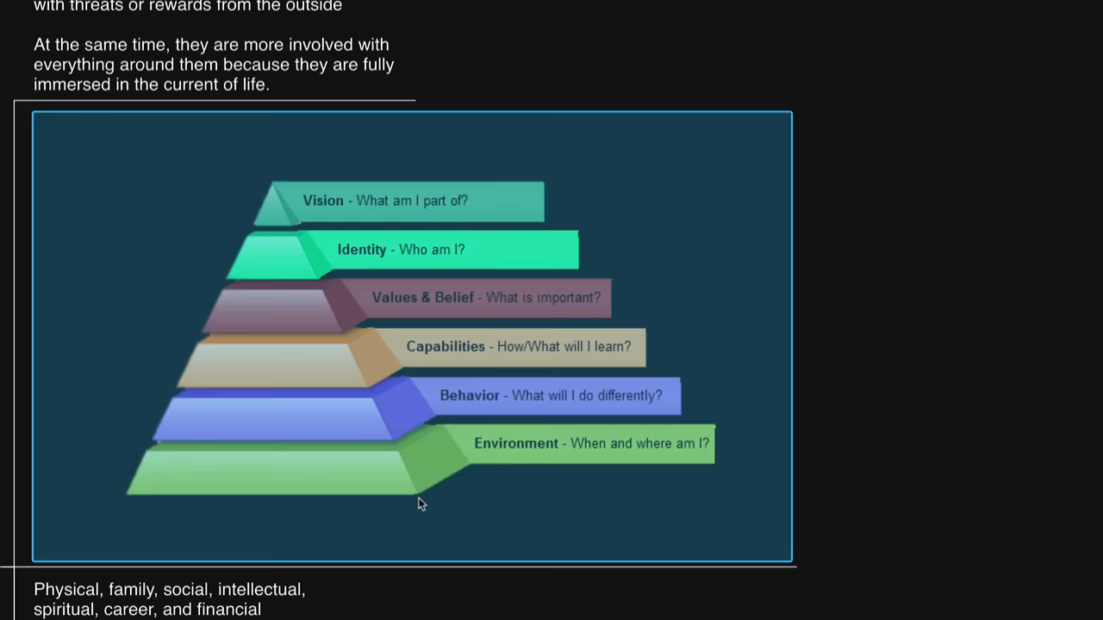
pyautogui.moveTo(468, 404)
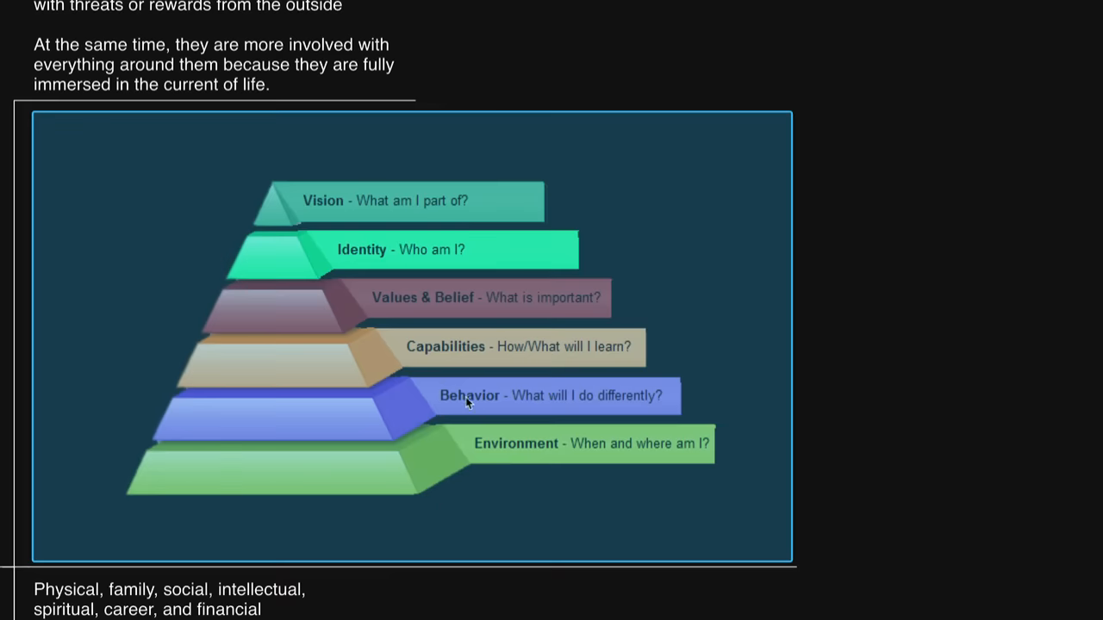
pyautogui.moveTo(757, 477)
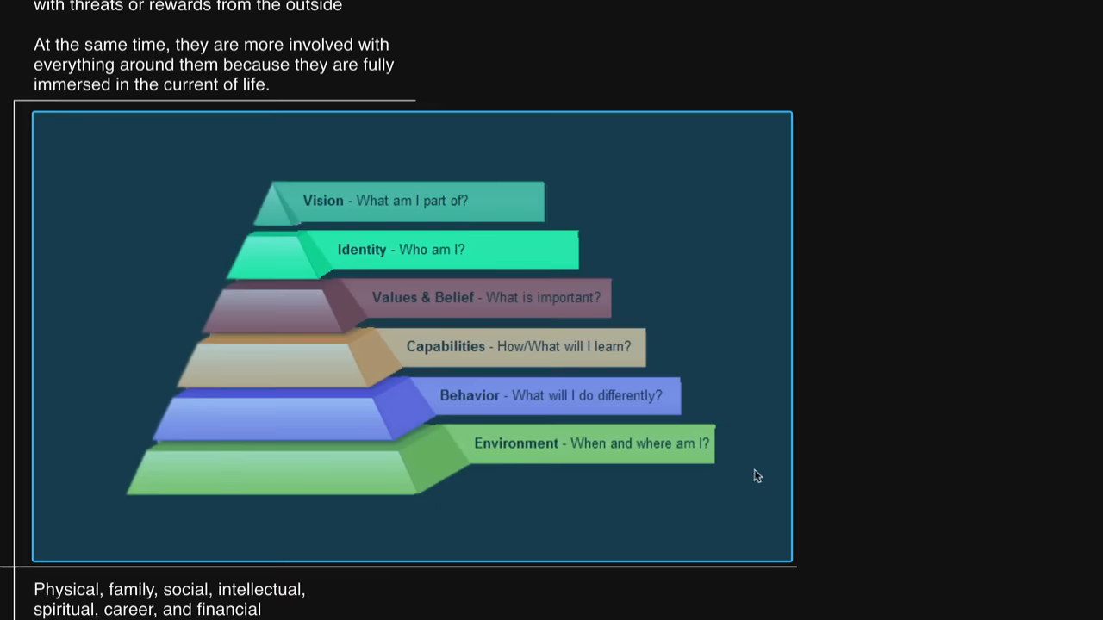
# Scroll past the pyramid image to the 3 ways branch and its Behavior habits.
pyautogui.scroll(-3)
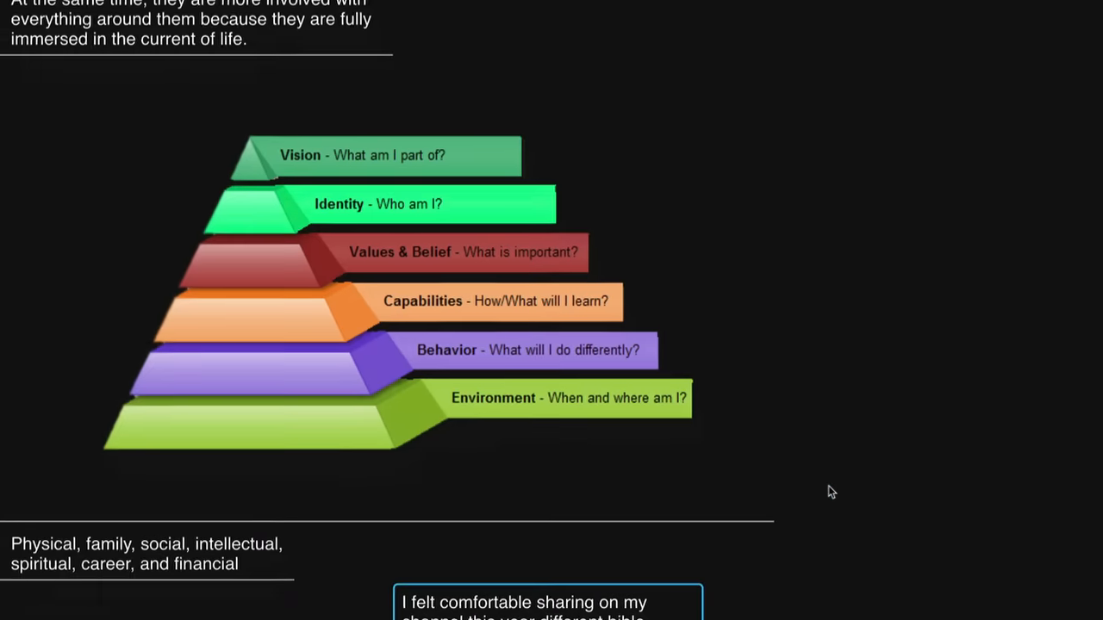
pyautogui.scroll(-3)
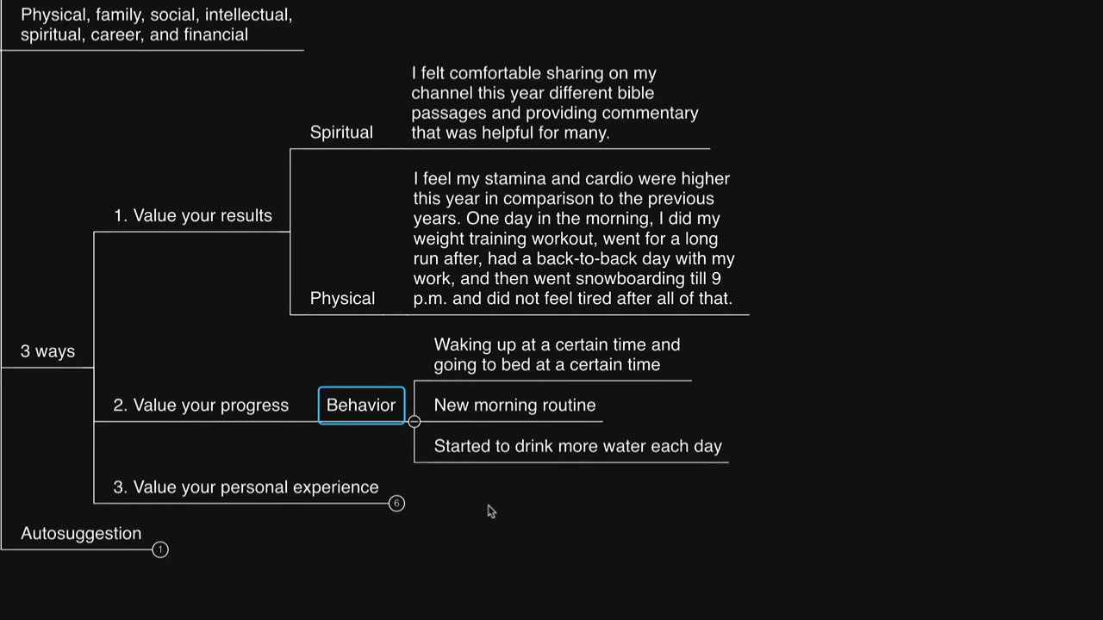
# Select the wake/bedtime habit, then the New morning routine item under Behavior.
pyautogui.click(556, 354)
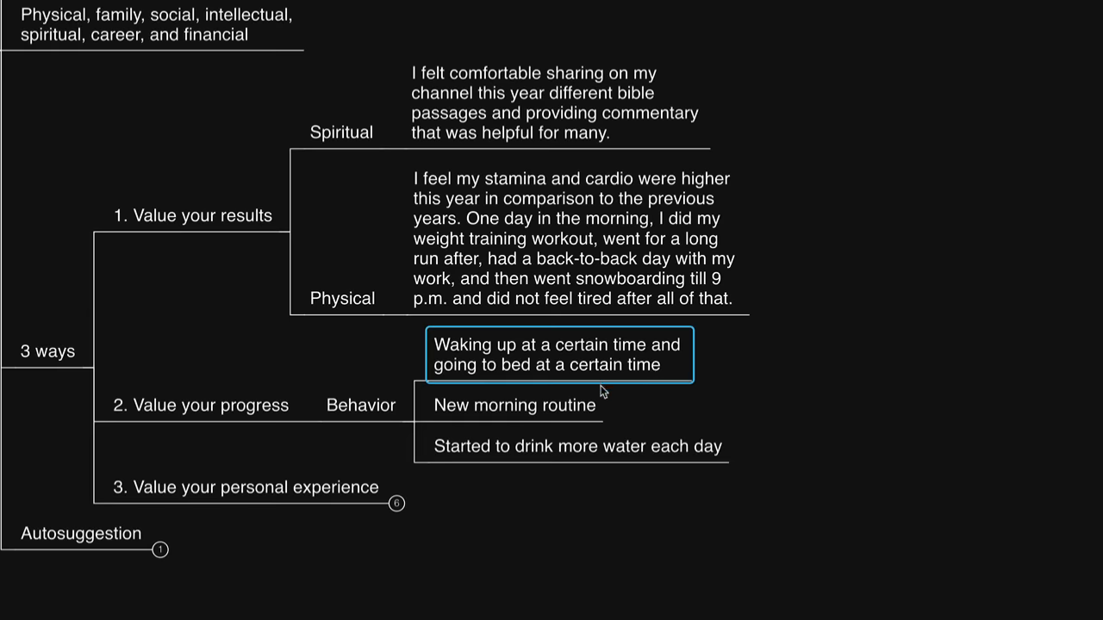
pyautogui.click(515, 405)
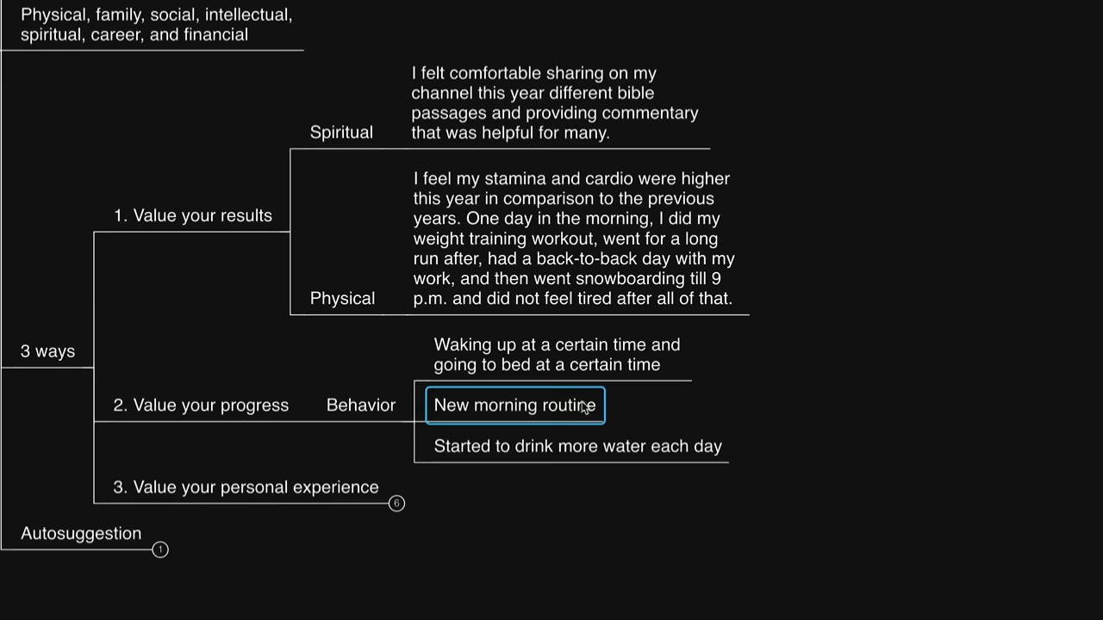
pyautogui.moveTo(508, 496)
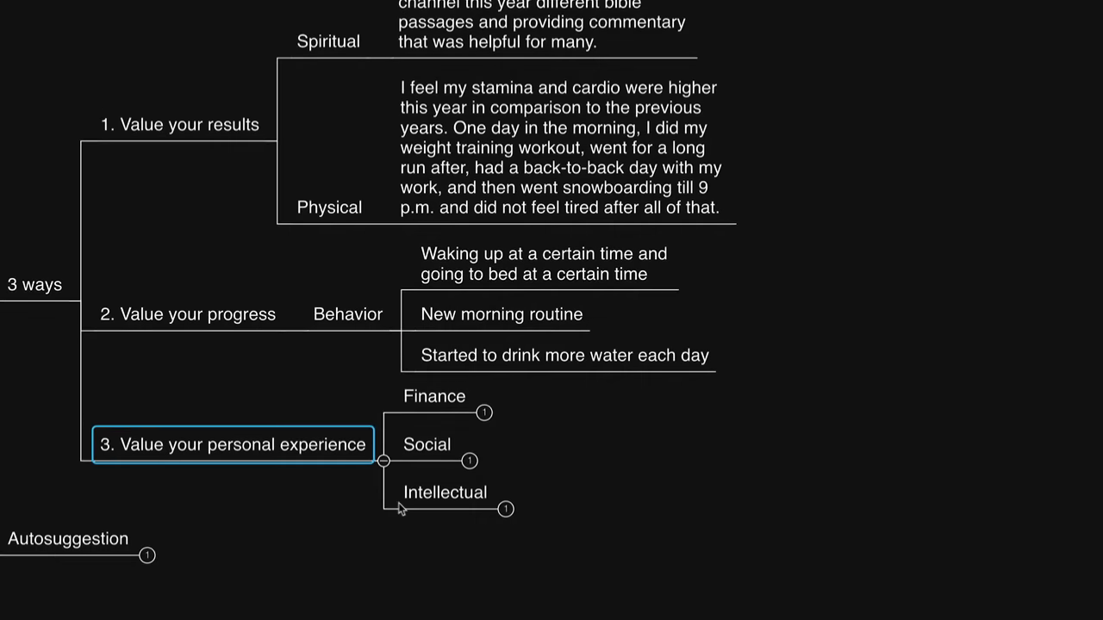
pyautogui.click(444, 492)
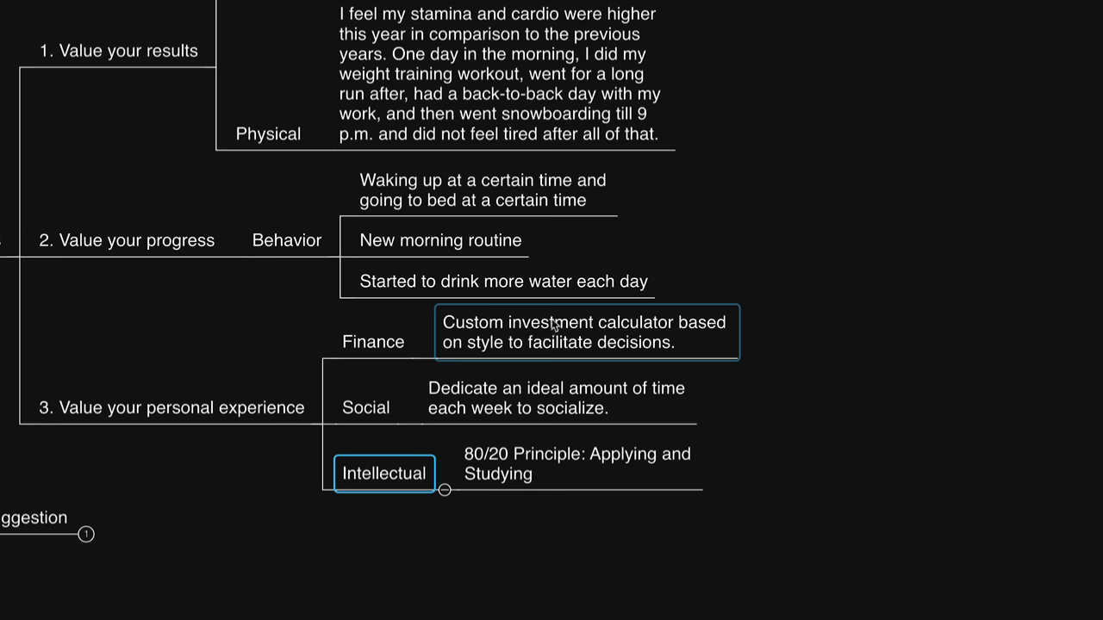
pyautogui.moveTo(687, 345)
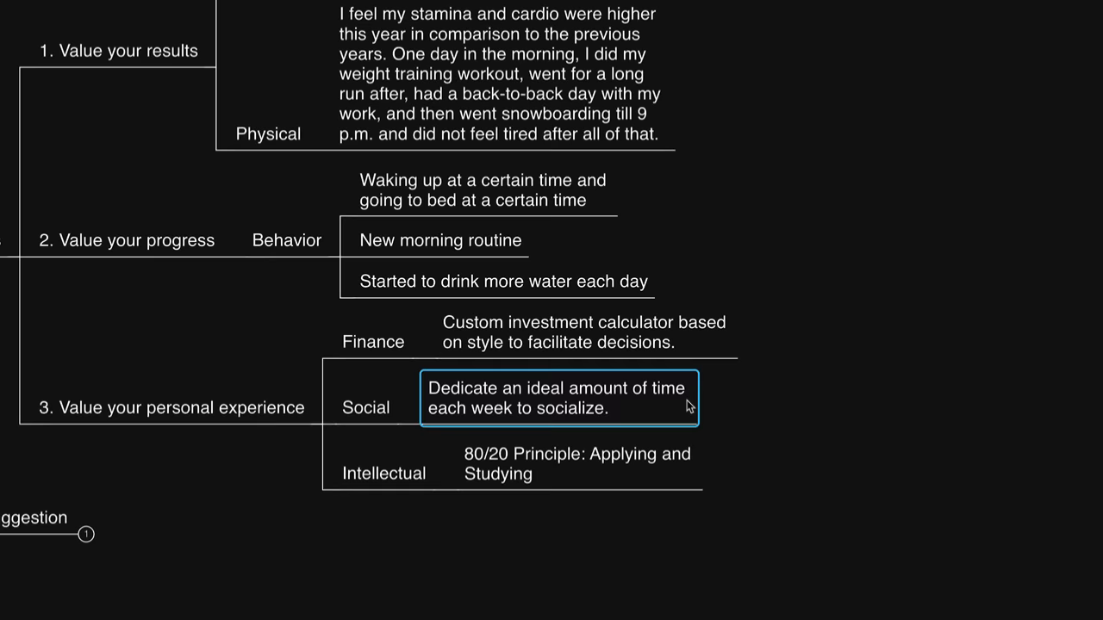
pyautogui.click(578, 463)
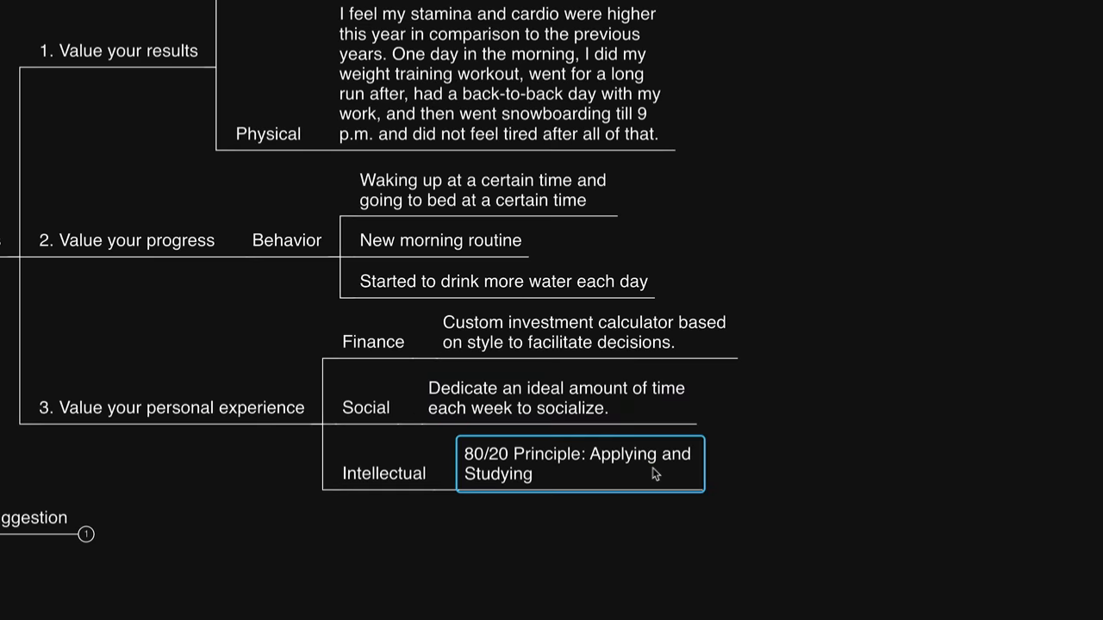
pyautogui.scroll(-3)
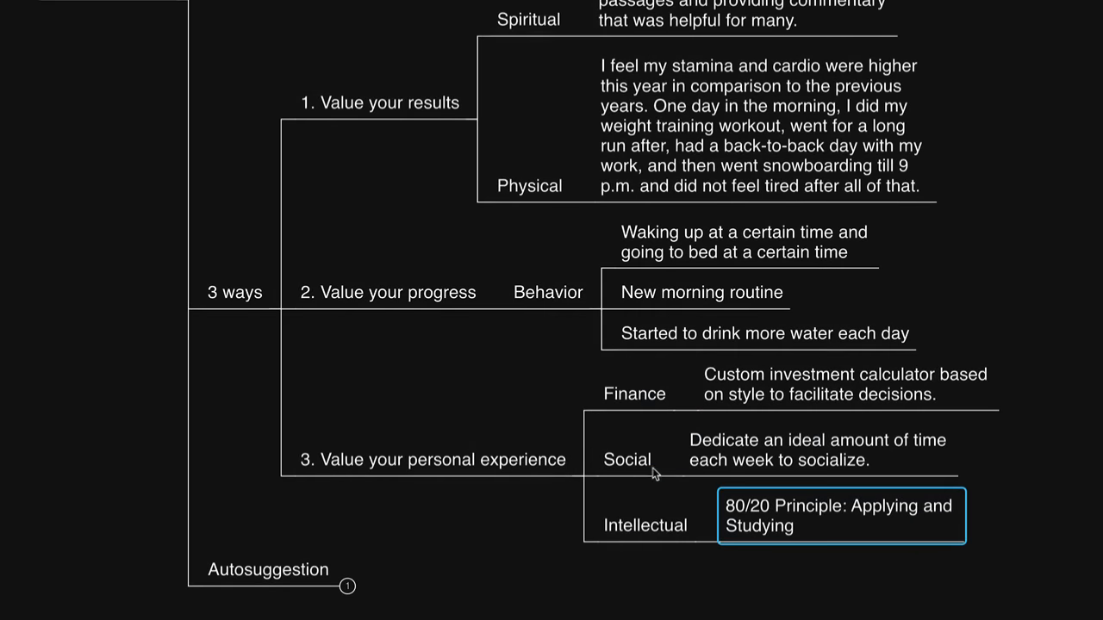
pyautogui.moveTo(528, 350)
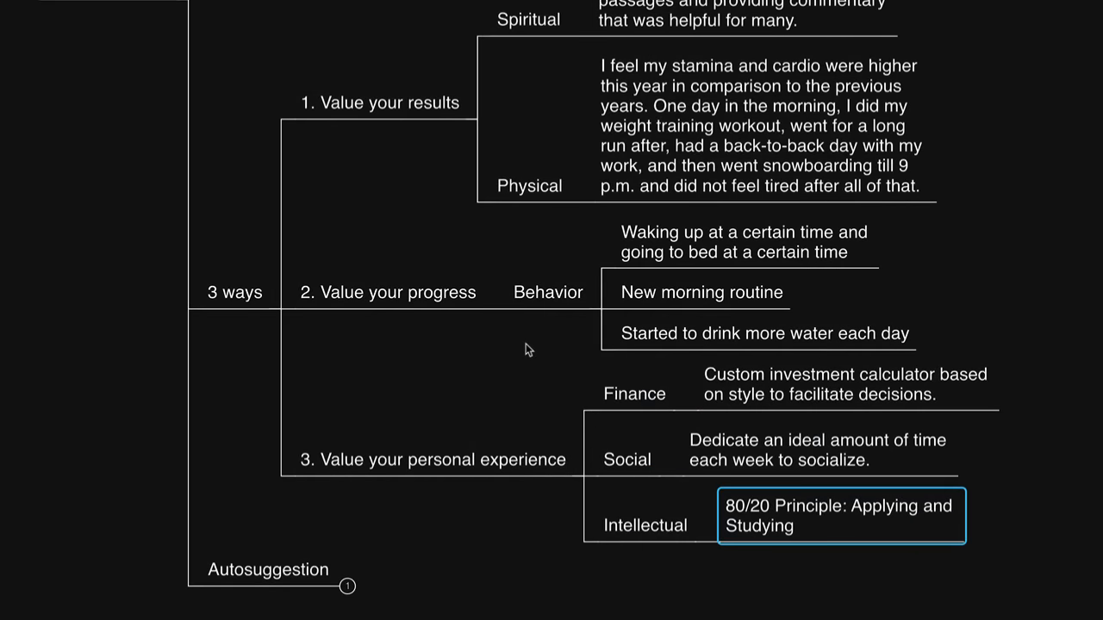
pyautogui.moveTo(423, 444)
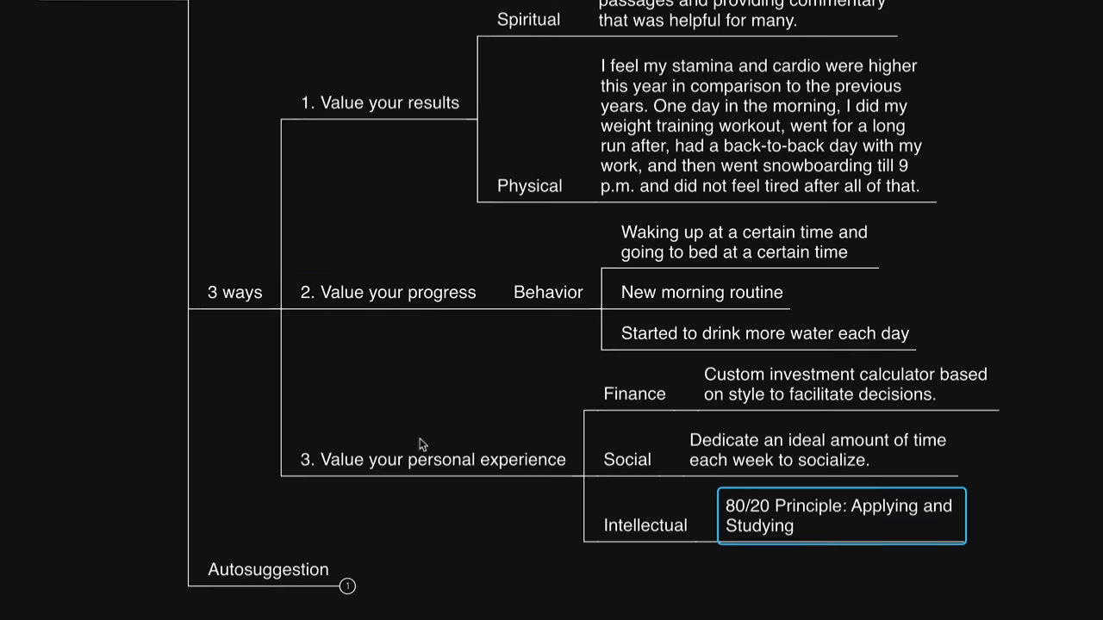
pyautogui.click(431, 460)
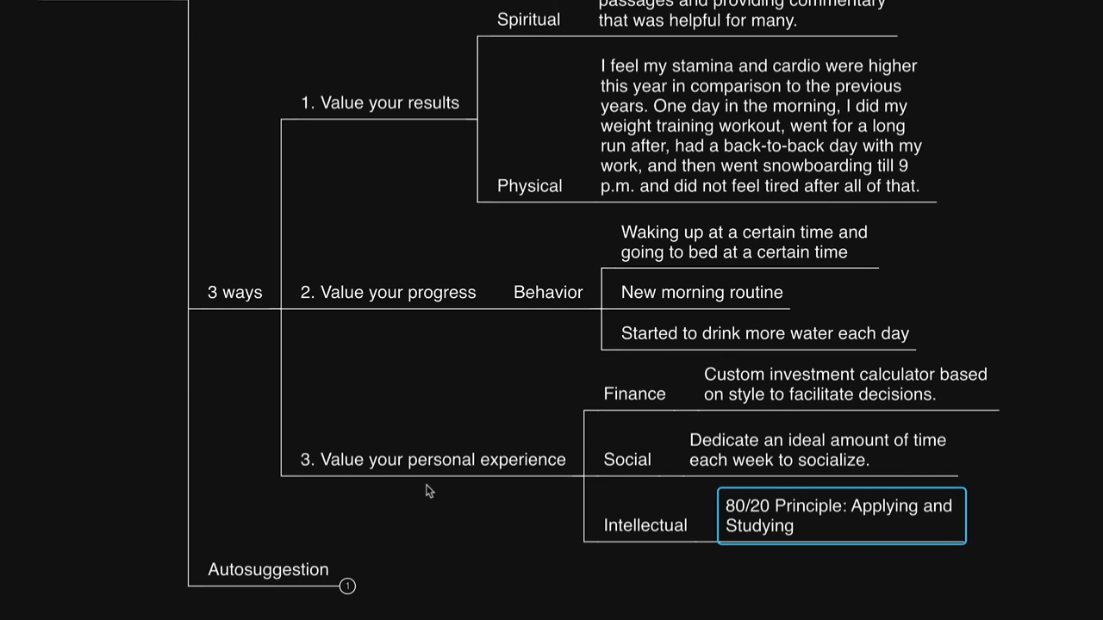
pyautogui.click(347, 586)
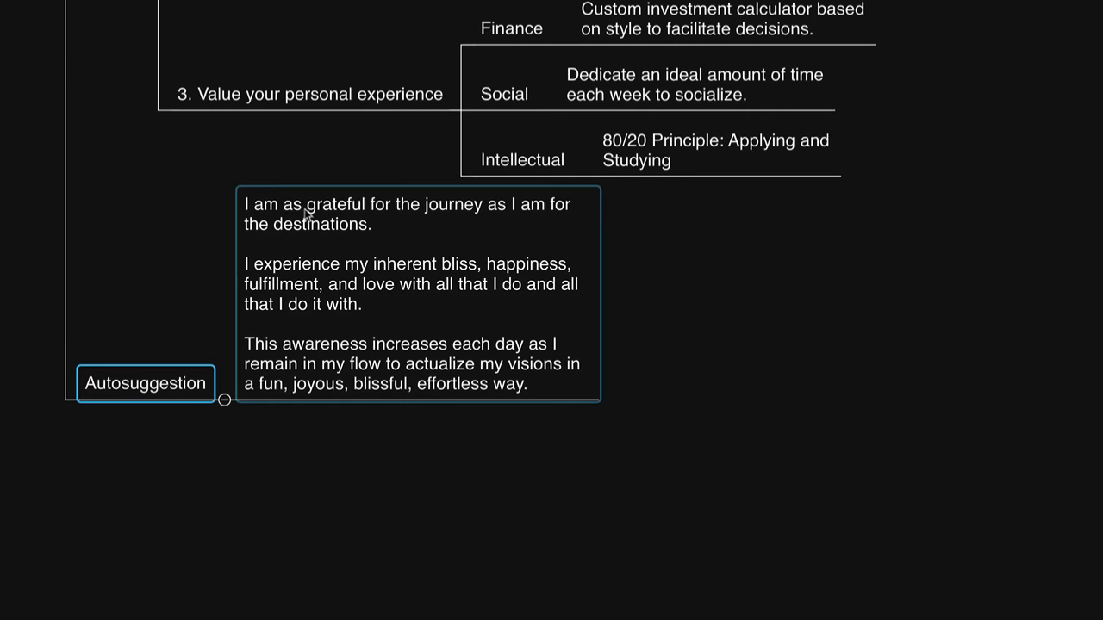
pyautogui.moveTo(504, 217)
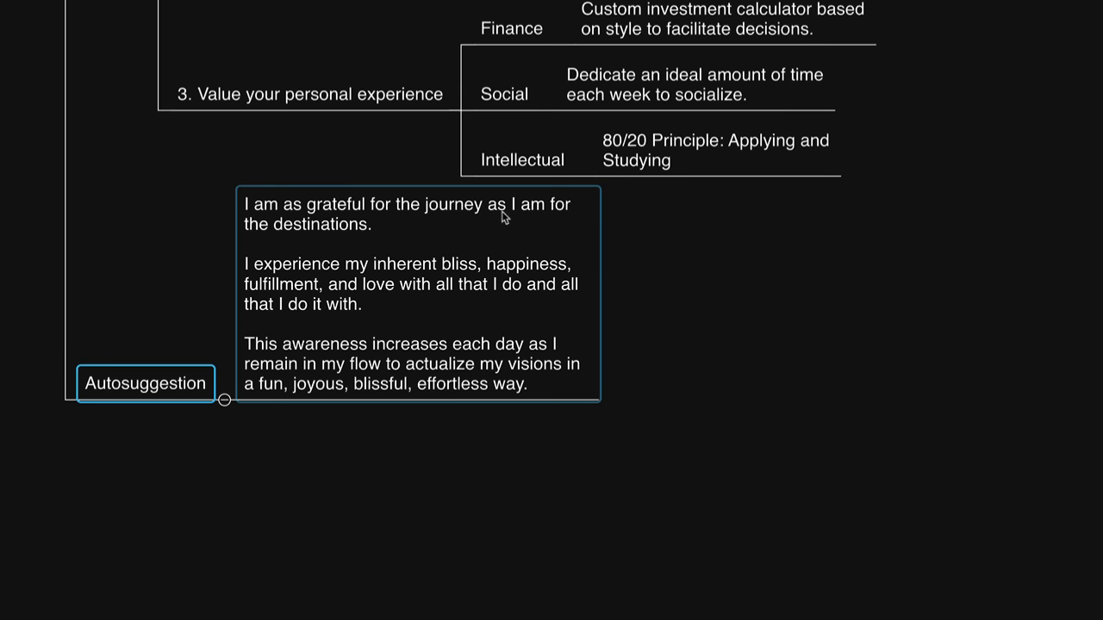
pyautogui.moveTo(328, 294)
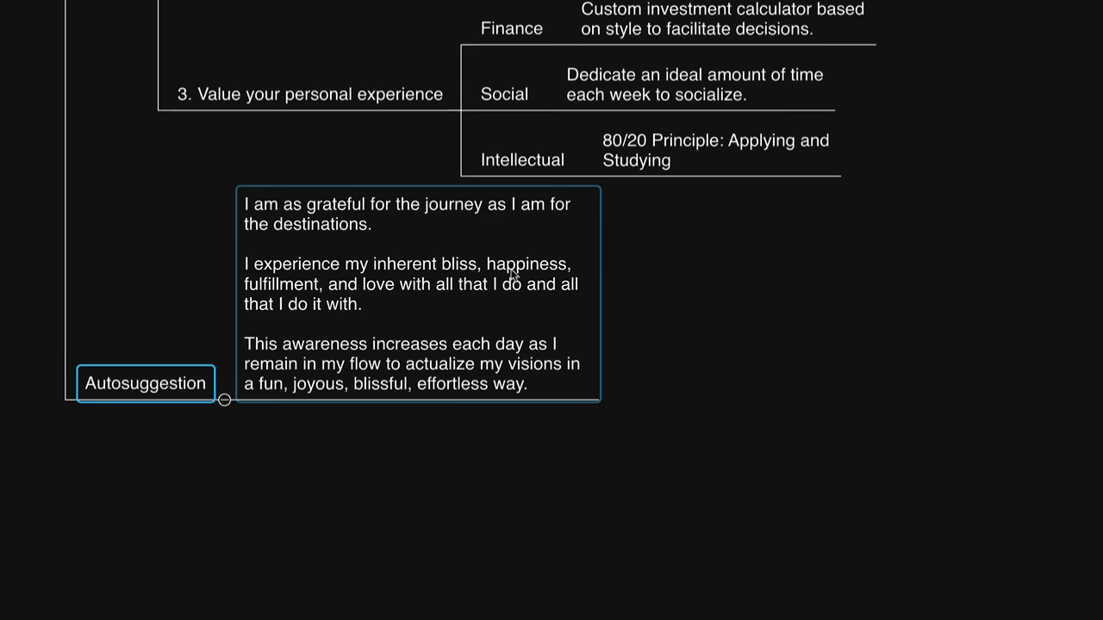
pyautogui.moveTo(304, 295)
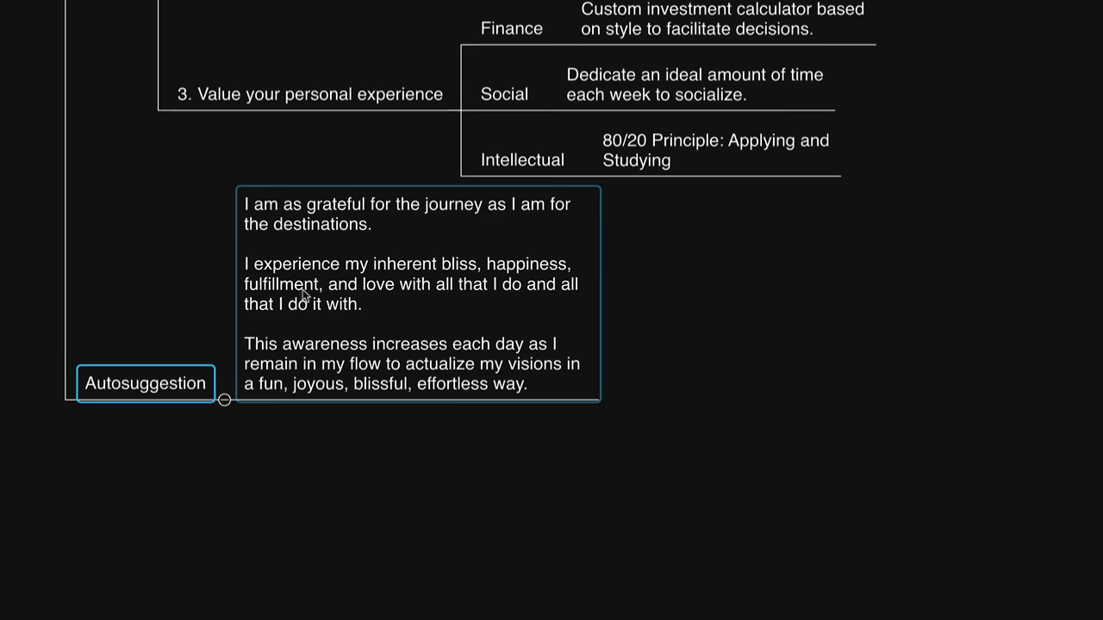
pyautogui.moveTo(563, 293)
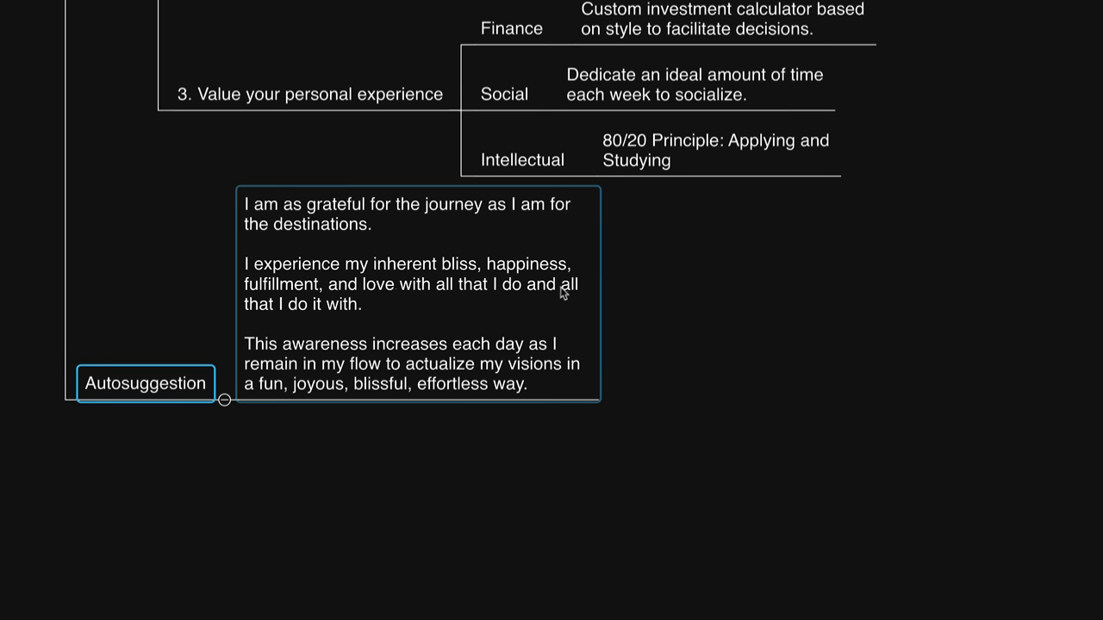
pyautogui.moveTo(338, 315)
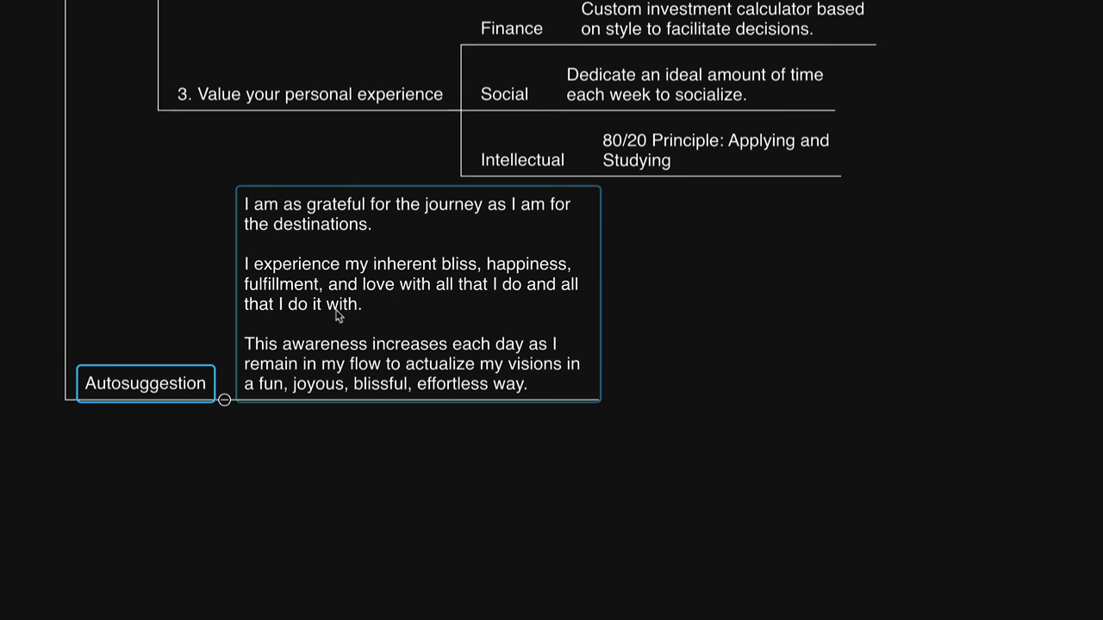
pyautogui.moveTo(401, 357)
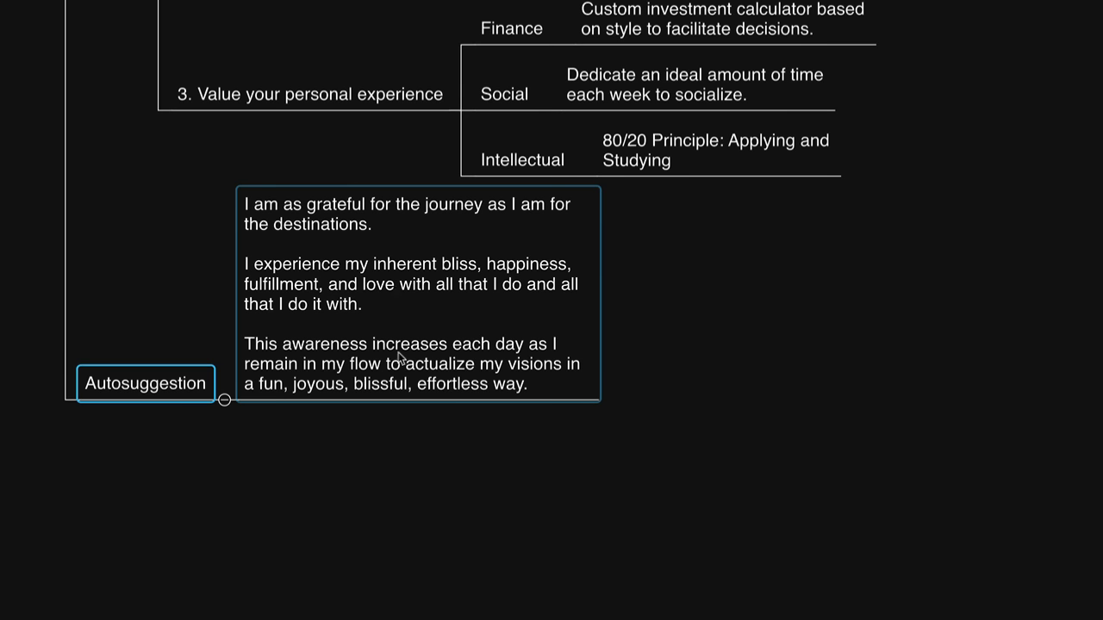
pyautogui.moveTo(496, 370)
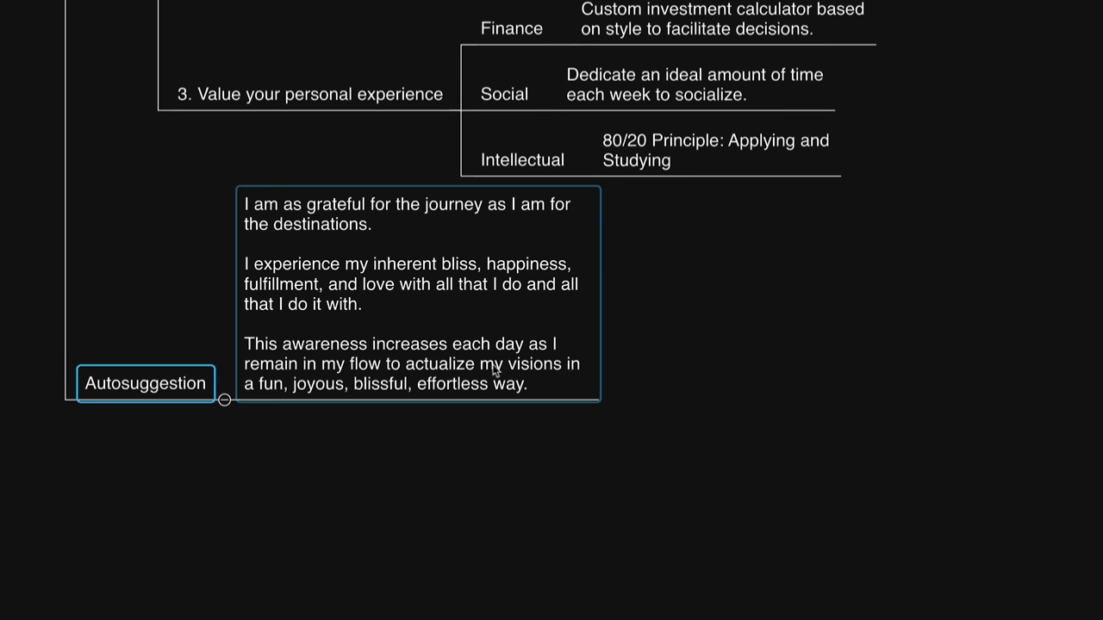
pyautogui.moveTo(552, 376)
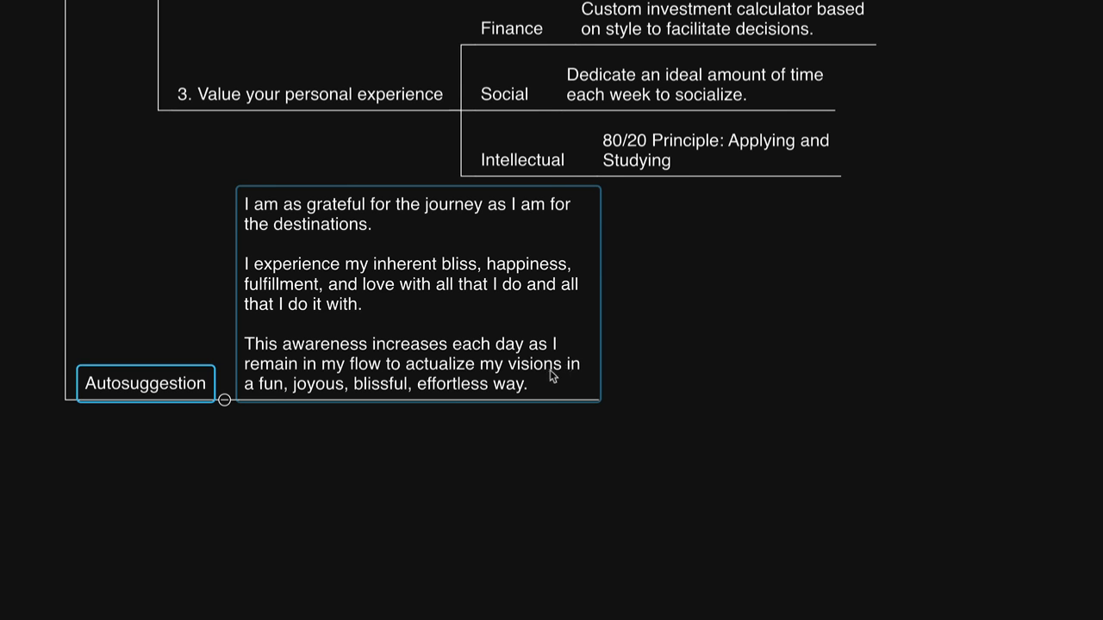